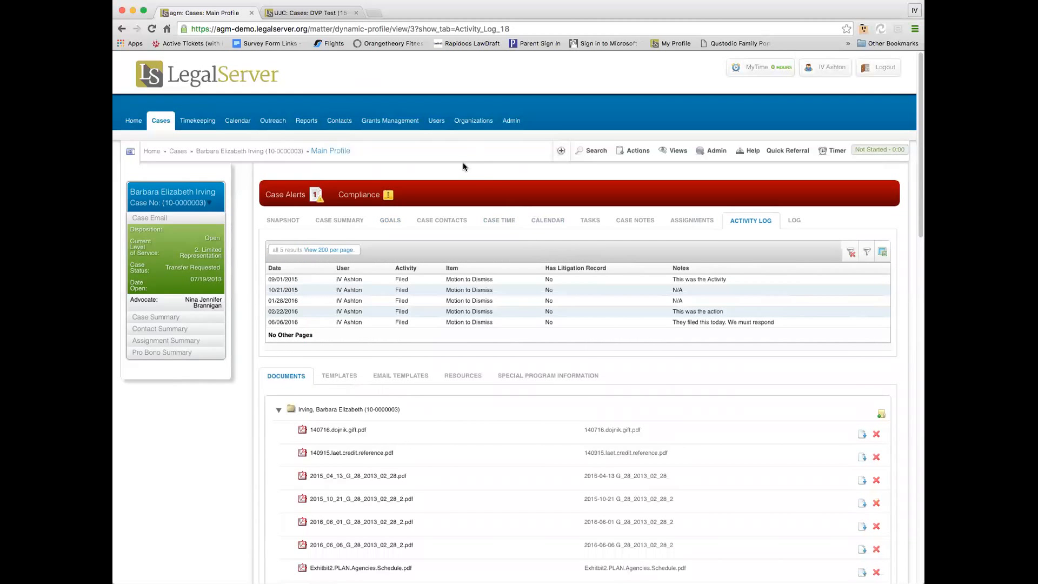
{"action": "mouse_move", "coordinate": [461, 165]}
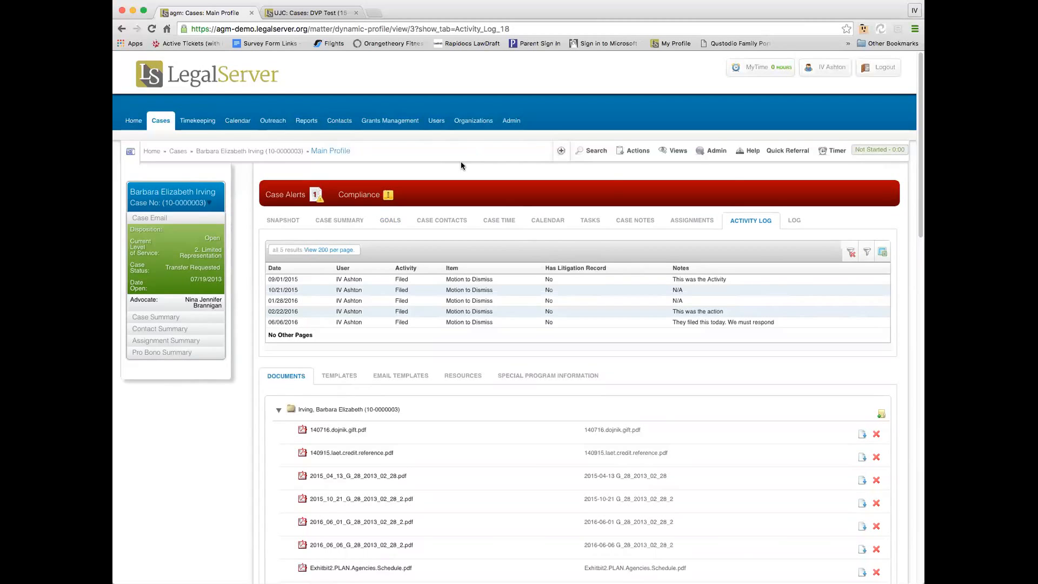
Start a new case activity dated 06/21/2016 with actor Petitioner (Our Client), activity Filed
{"action": "left_click", "coordinate": [635, 150]}
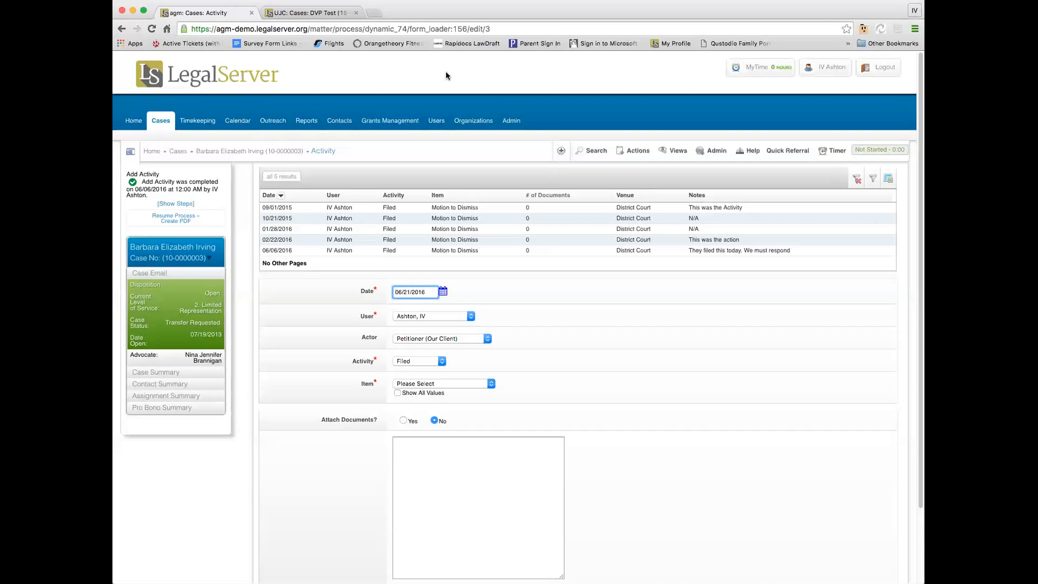
{"action": "mouse_move", "coordinate": [502, 344]}
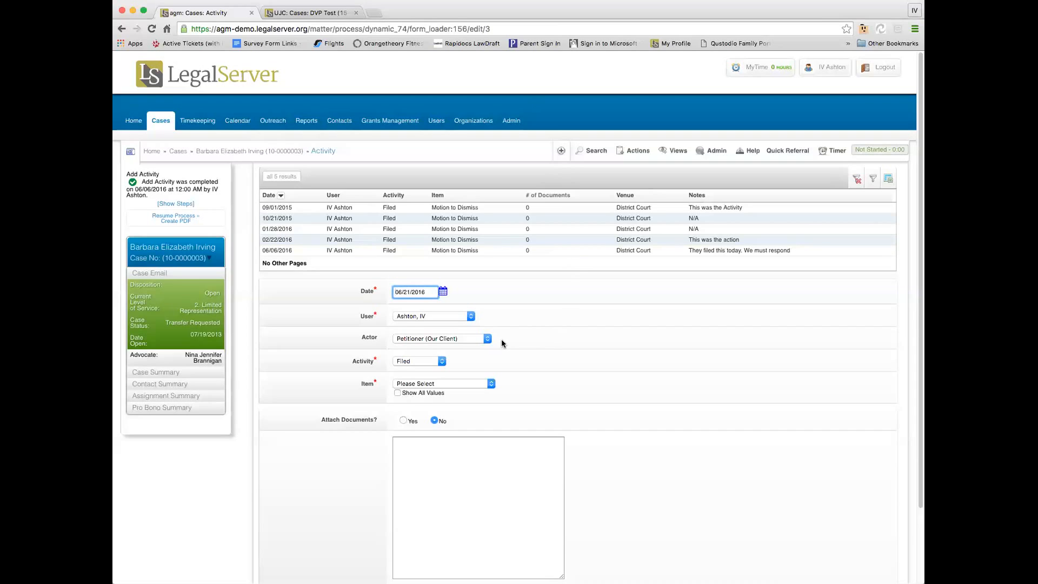
Set actor to Petitioner (Opposing Party), keep activity Filed, and choose item Motion to Dismiss
{"action": "left_click", "coordinate": [440, 338]}
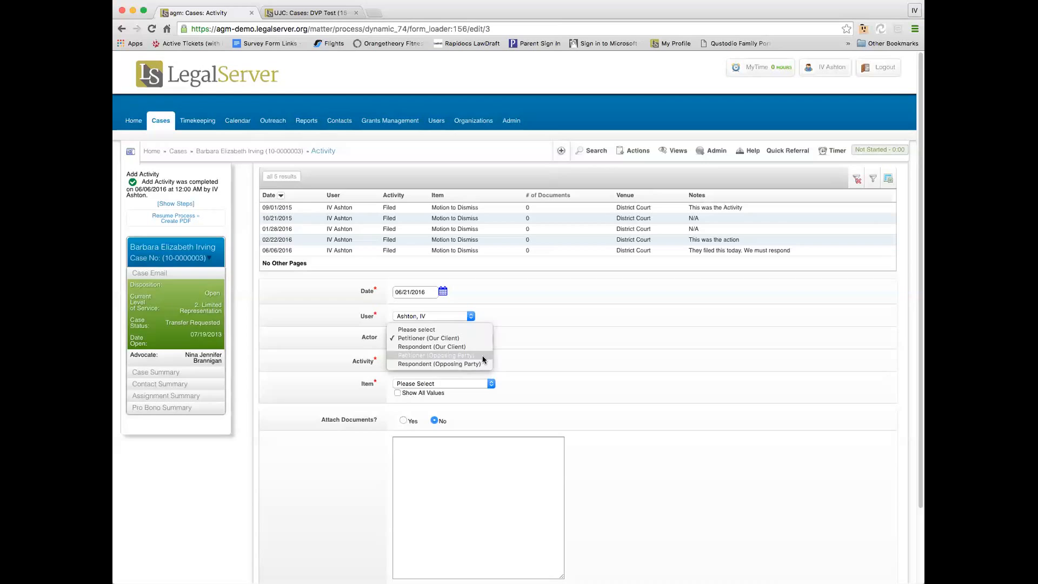
{"action": "left_click", "coordinate": [437, 356]}
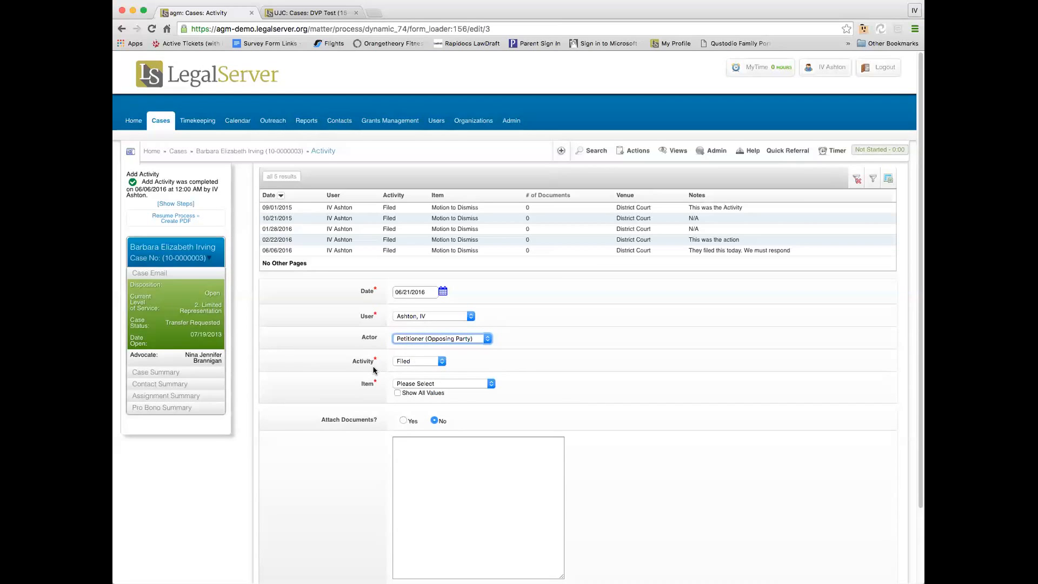
{"action": "left_click", "coordinate": [419, 361]}
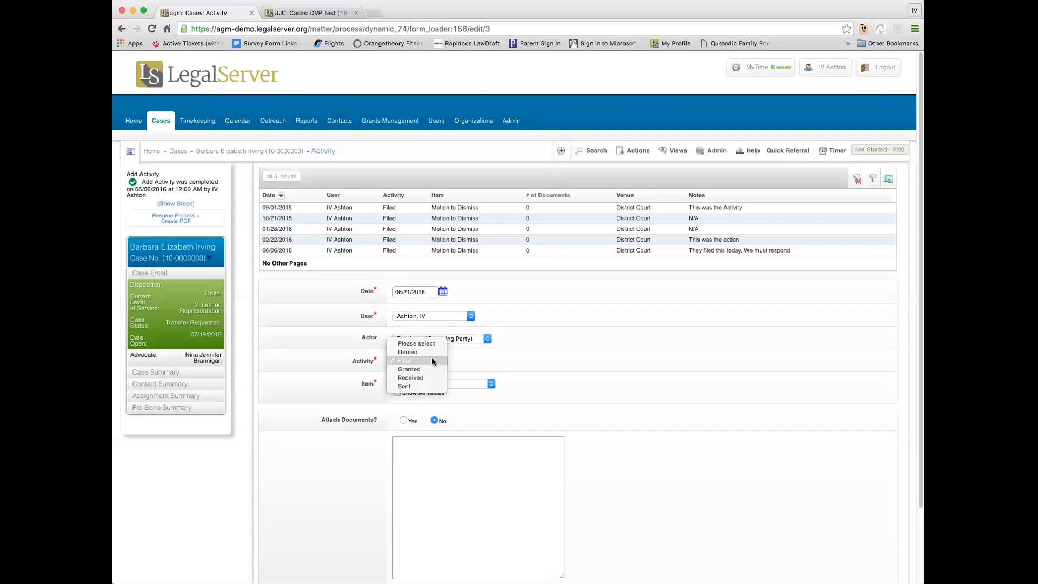
{"action": "mouse_move", "coordinate": [404, 360]}
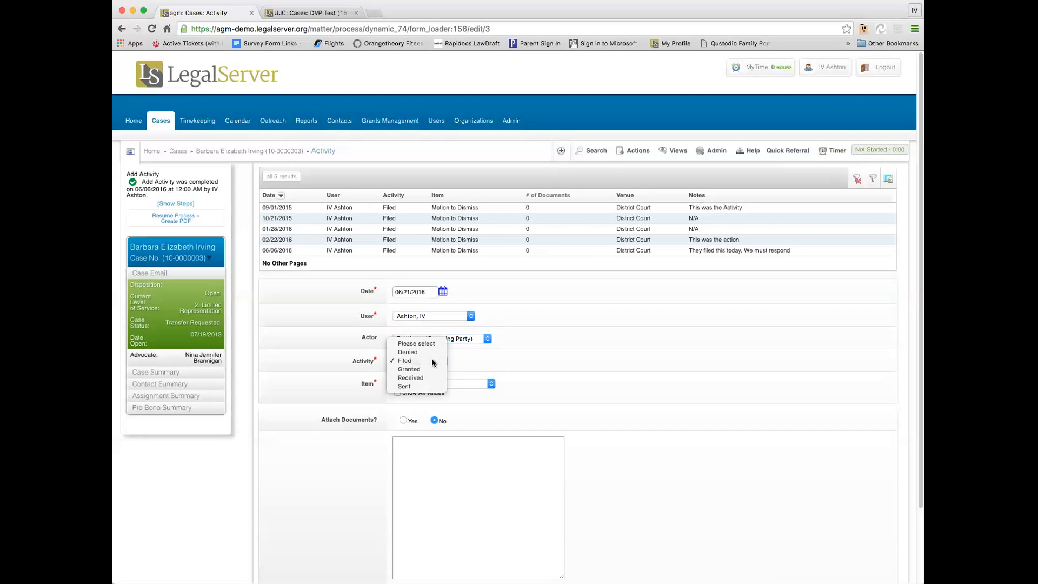
{"action": "left_click", "coordinate": [405, 360]}
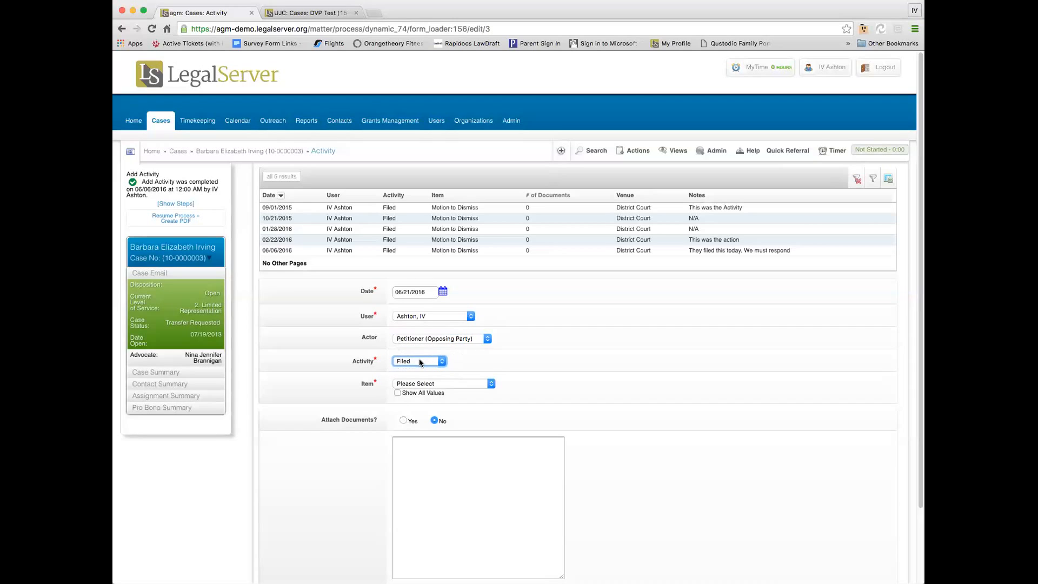
{"action": "left_click", "coordinate": [443, 383]}
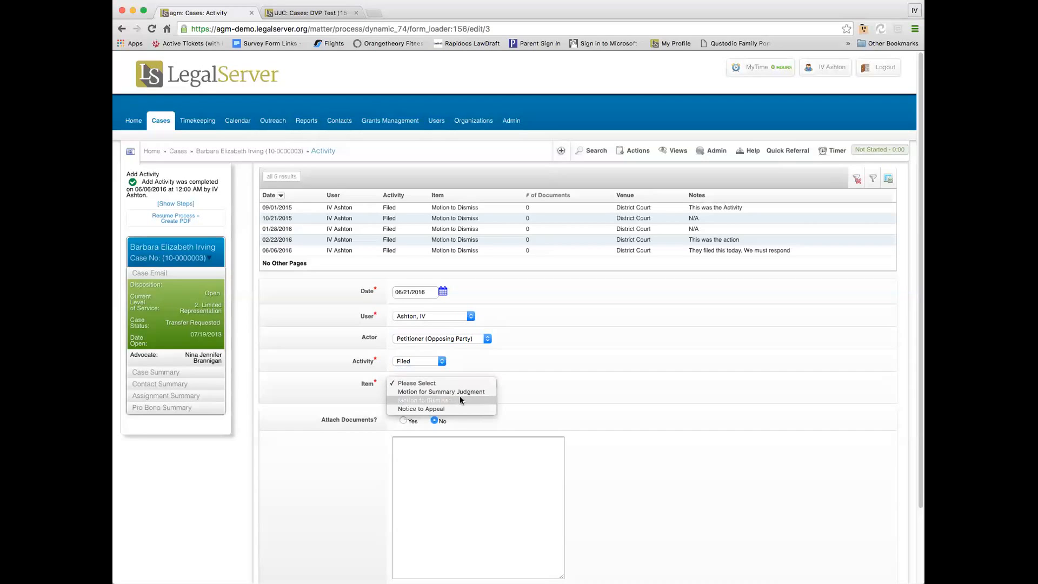
{"action": "left_click", "coordinate": [438, 401]}
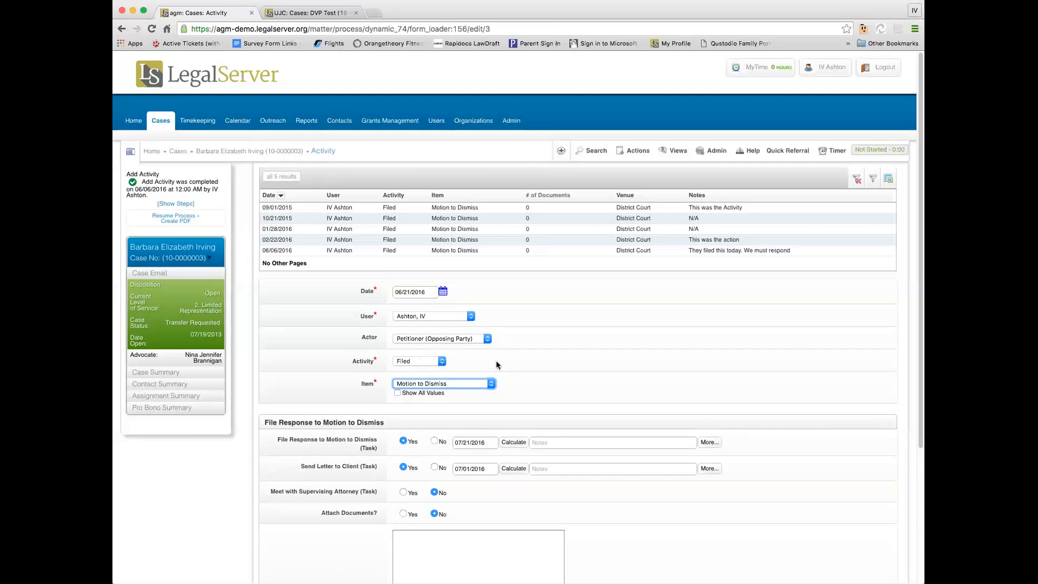
{"action": "mouse_move", "coordinate": [768, 352]}
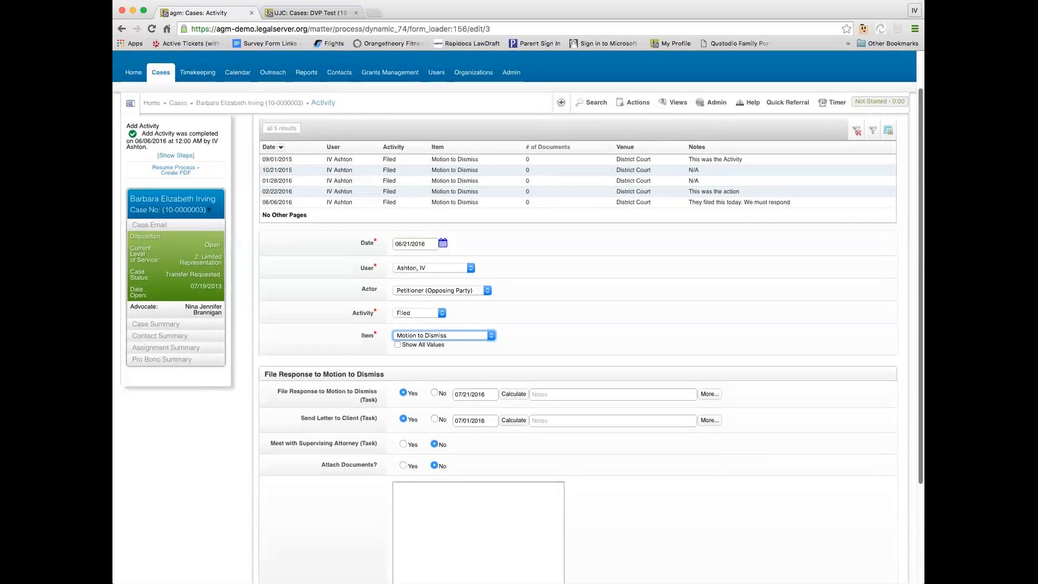
Toggle the File Response to Motion to Dismiss task off, then back to Yes
{"action": "scroll", "scroll_direction": "down", "scroll_amount": 3}
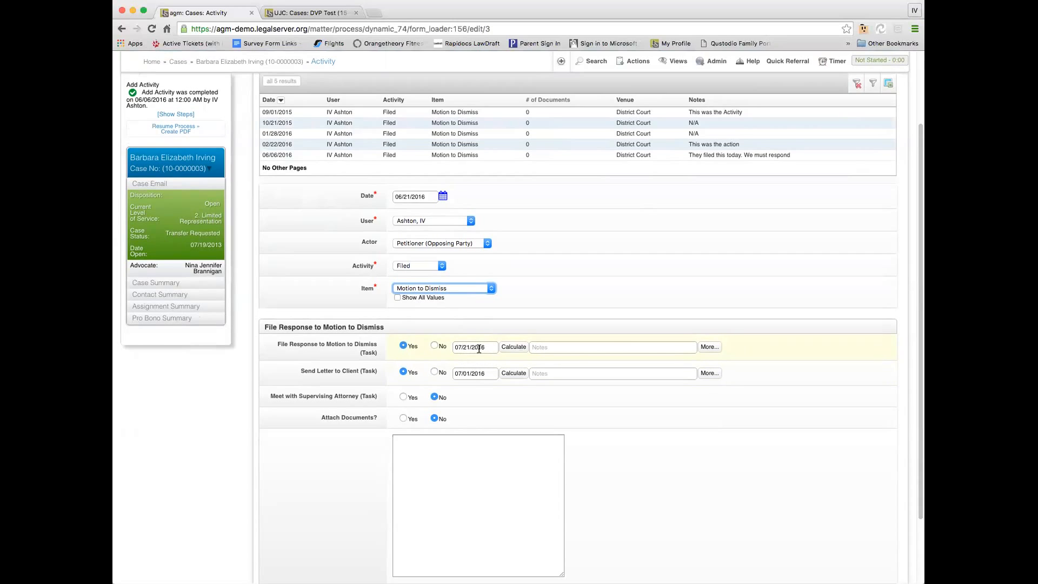
{"action": "mouse_move", "coordinate": [485, 358]}
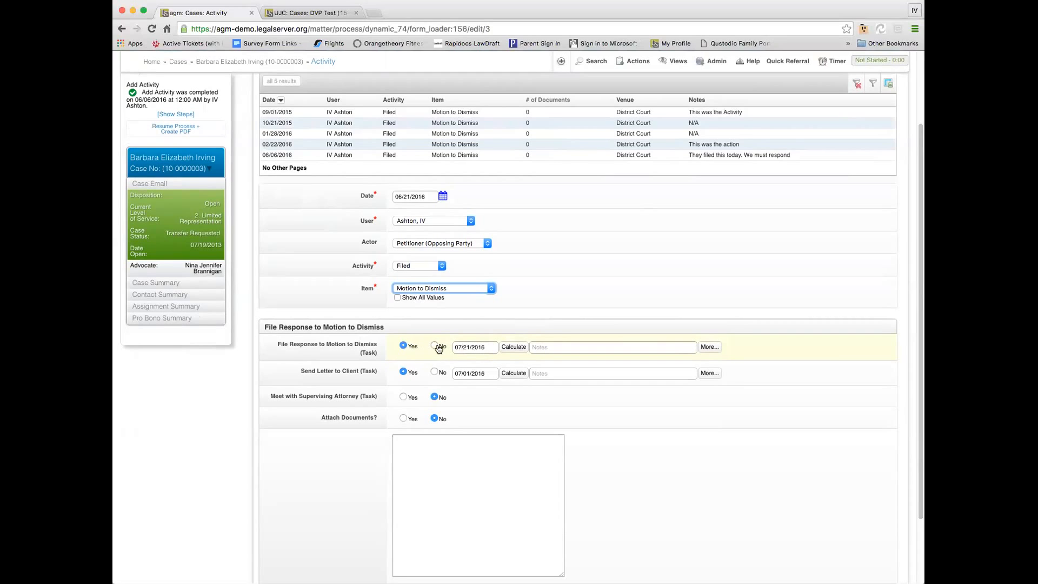
{"action": "left_click", "coordinate": [434, 345]}
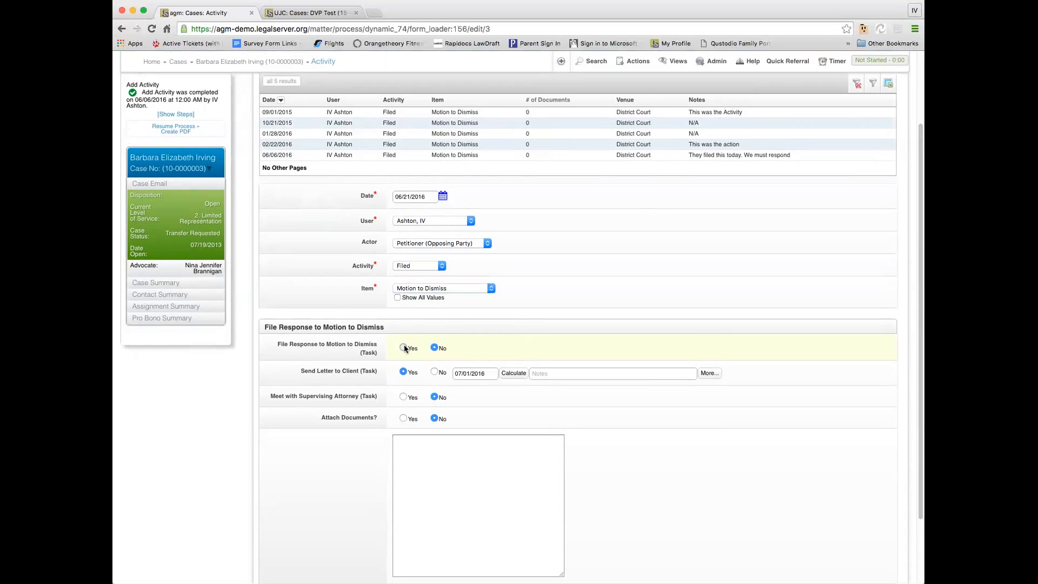
{"action": "left_click", "coordinate": [404, 347]}
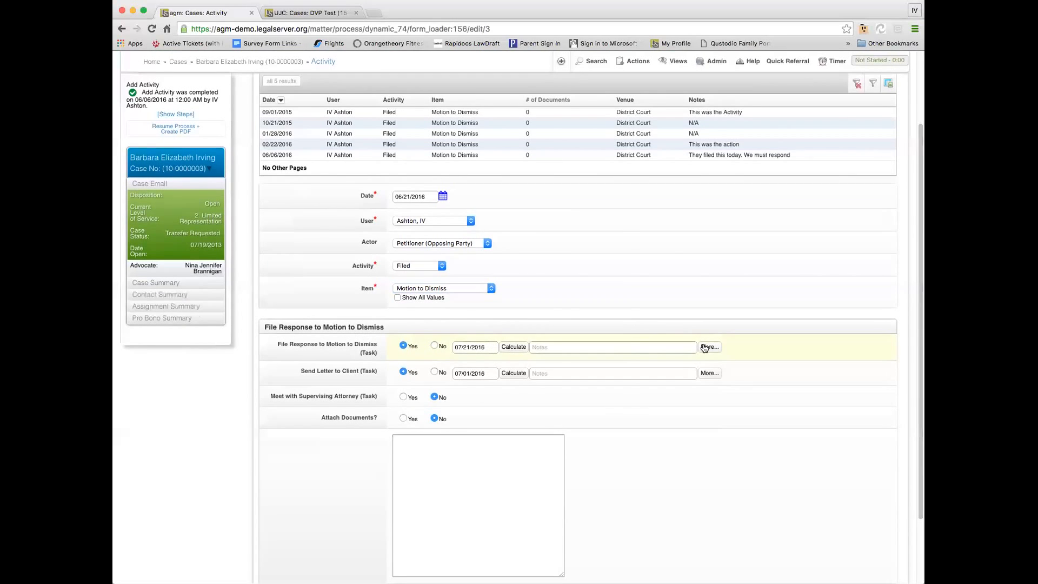
{"action": "left_click", "coordinate": [709, 348]}
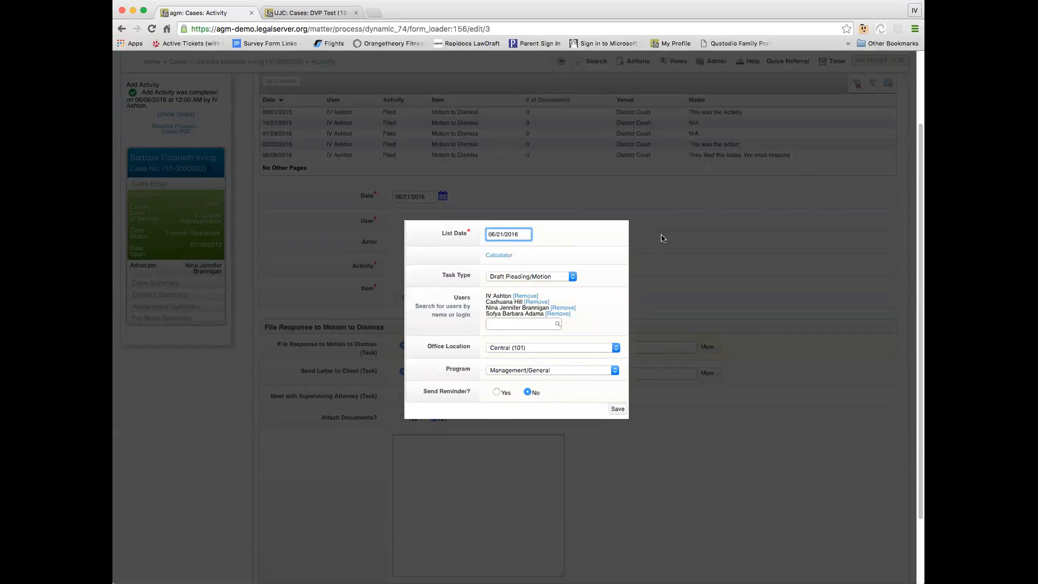
{"action": "mouse_move", "coordinate": [658, 215]}
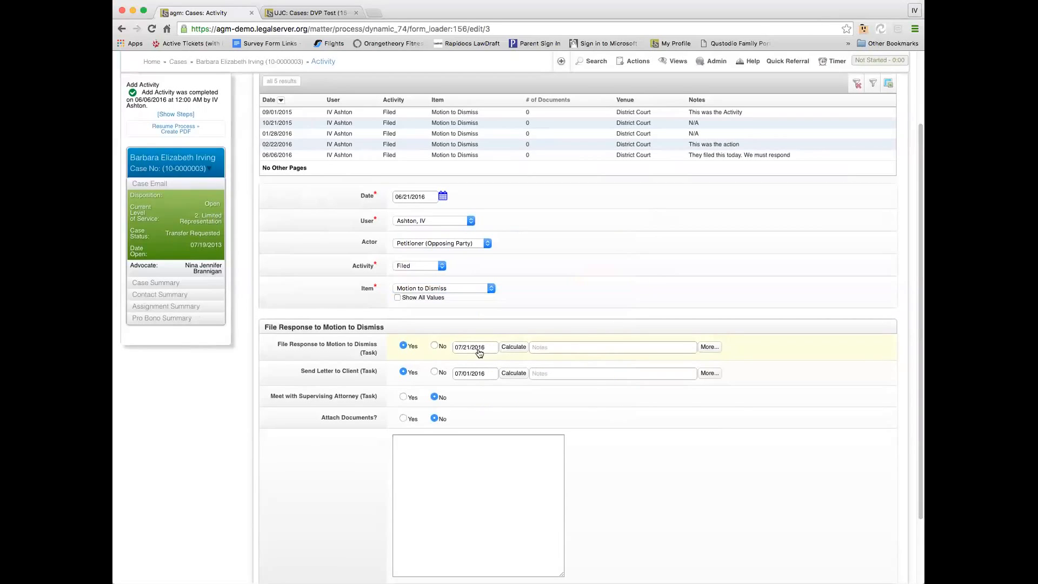
Add File Response task notes, keep Send Letter to Client, and drop the supervising attorney meeting
{"action": "left_click", "coordinate": [612, 347]}
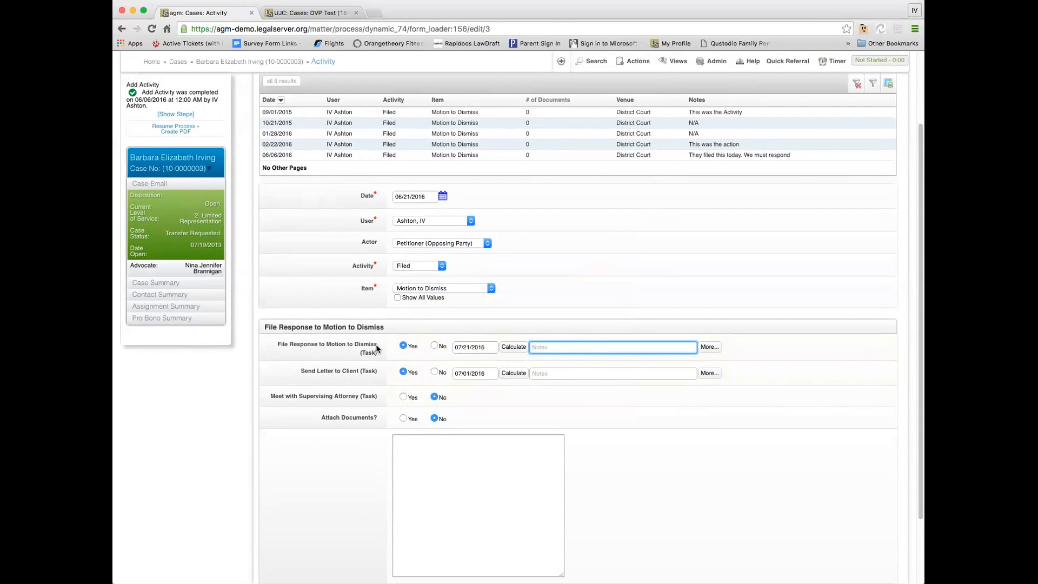
{"action": "mouse_move", "coordinate": [381, 378]}
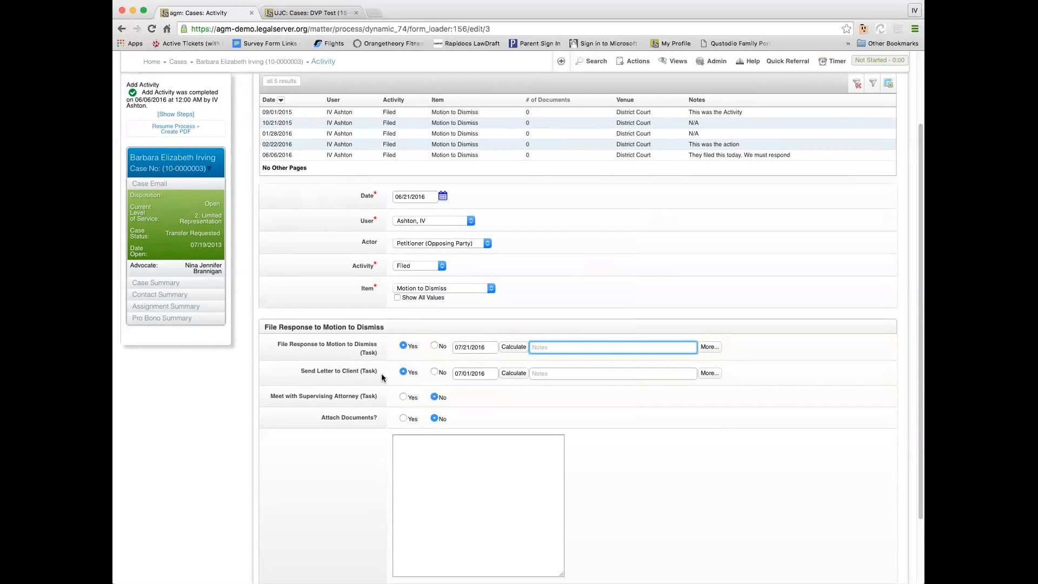
{"action": "mouse_move", "coordinate": [448, 378]}
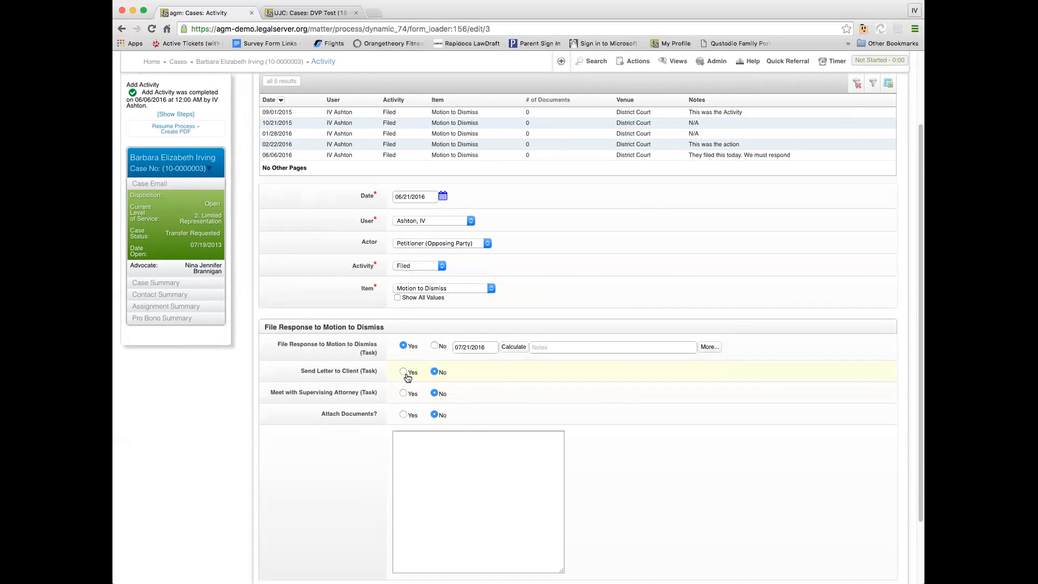
{"action": "left_click", "coordinate": [403, 371]}
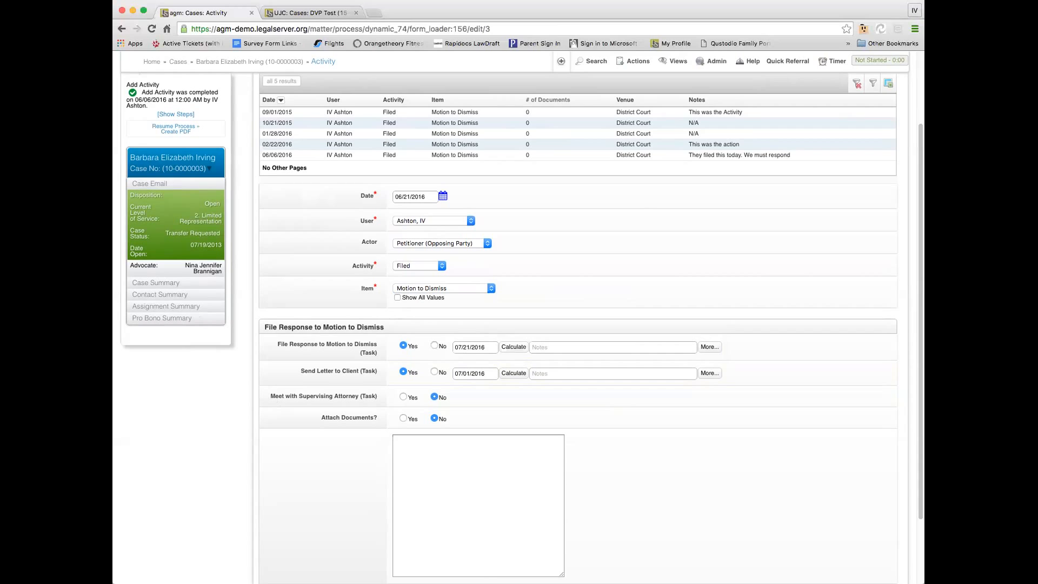
{"action": "left_click", "coordinate": [403, 397]}
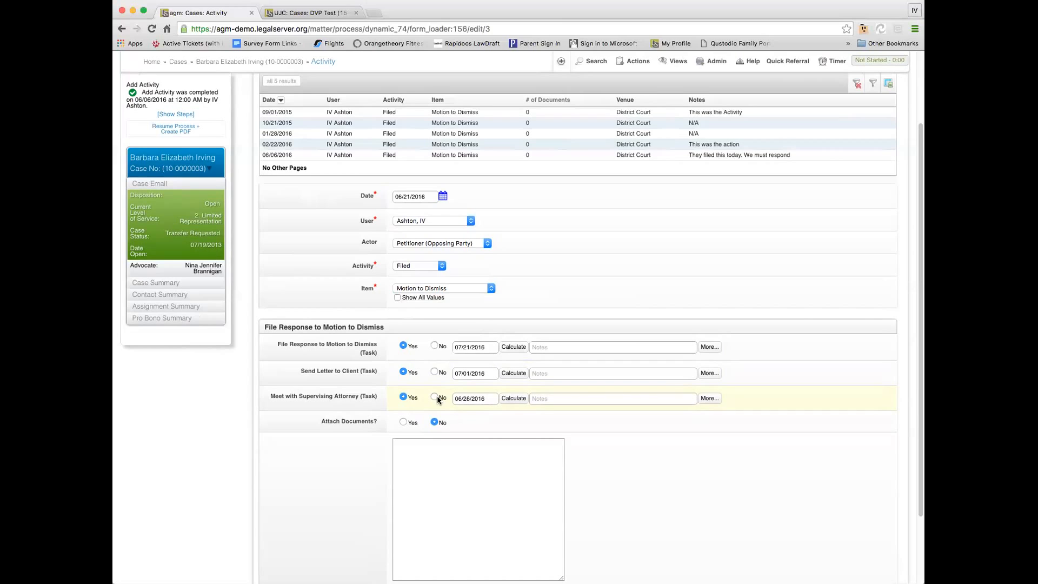
{"action": "left_click", "coordinate": [434, 398]}
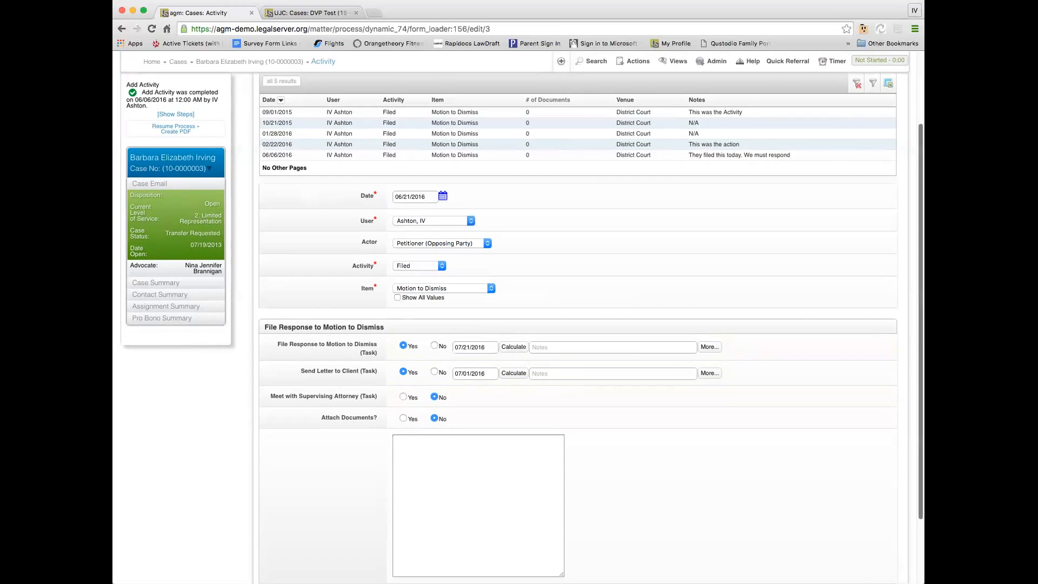
{"action": "scroll", "scroll_direction": "down", "scroll_amount": 3}
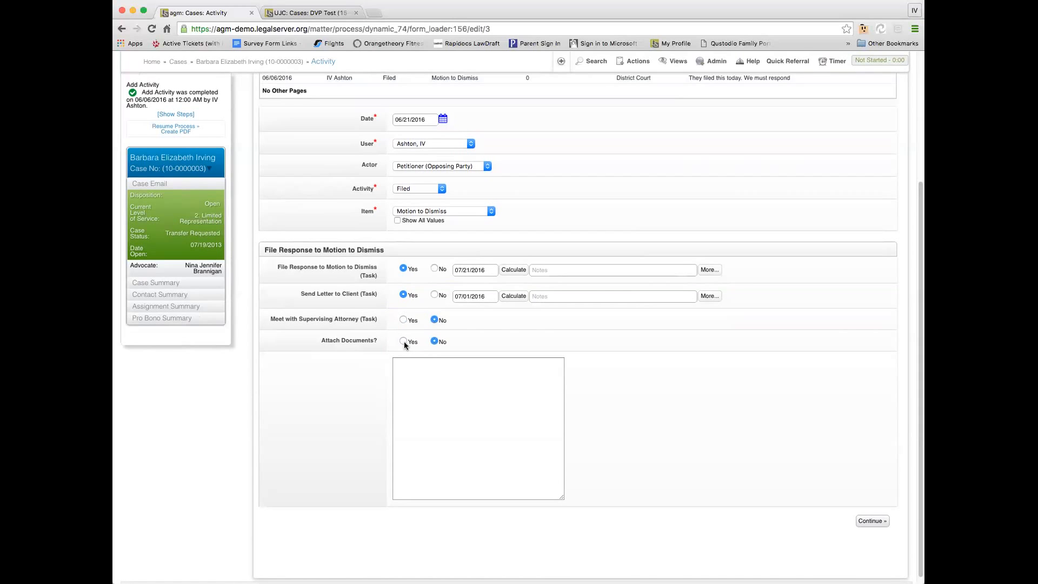
Set Attach Documents to No, enter notes 'These are my', and save the activity
{"action": "left_click", "coordinate": [403, 341]}
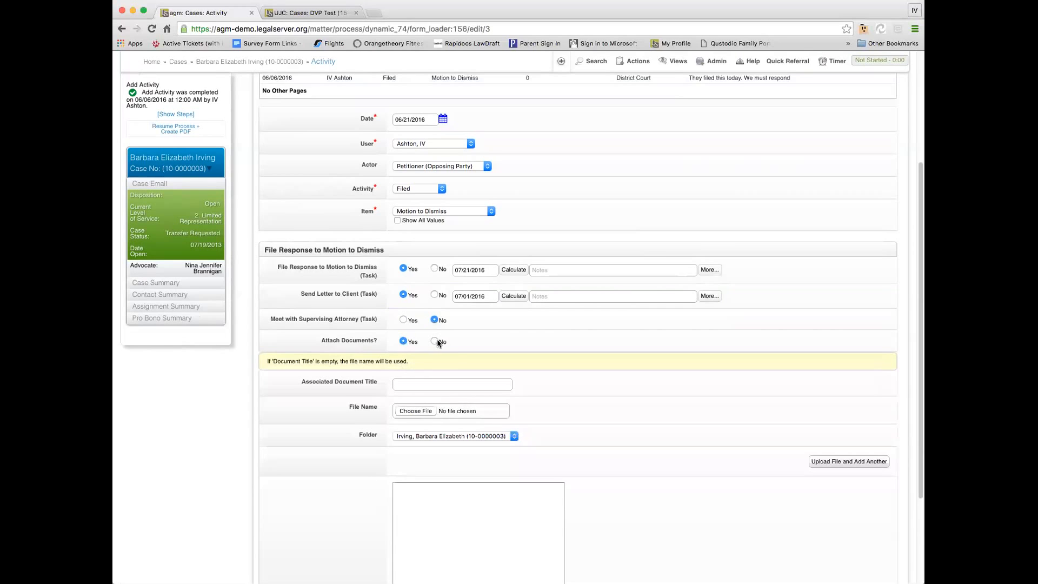
{"action": "left_click", "coordinate": [434, 341]}
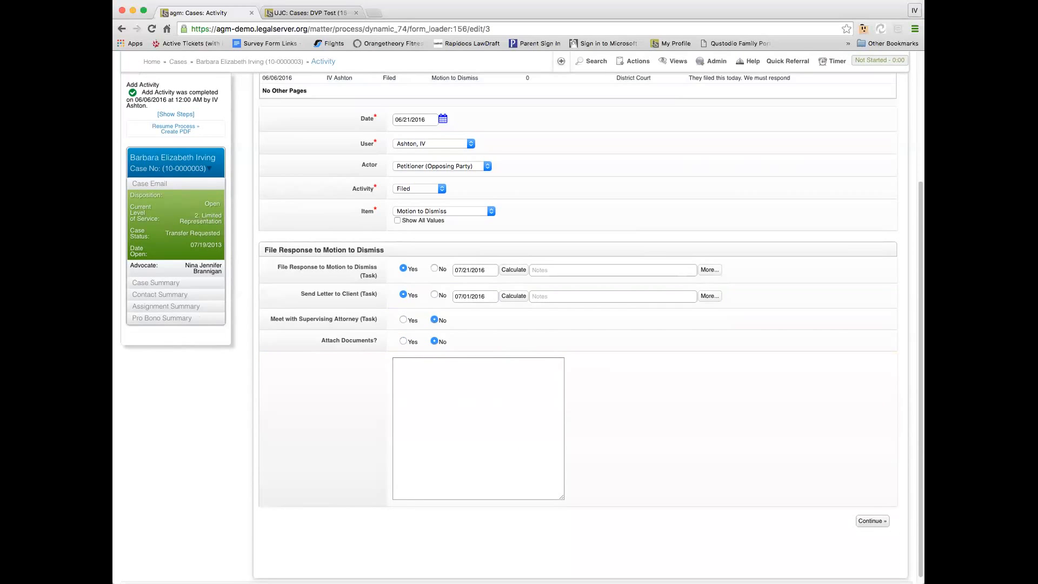
{"action": "left_click", "coordinate": [477, 427]}
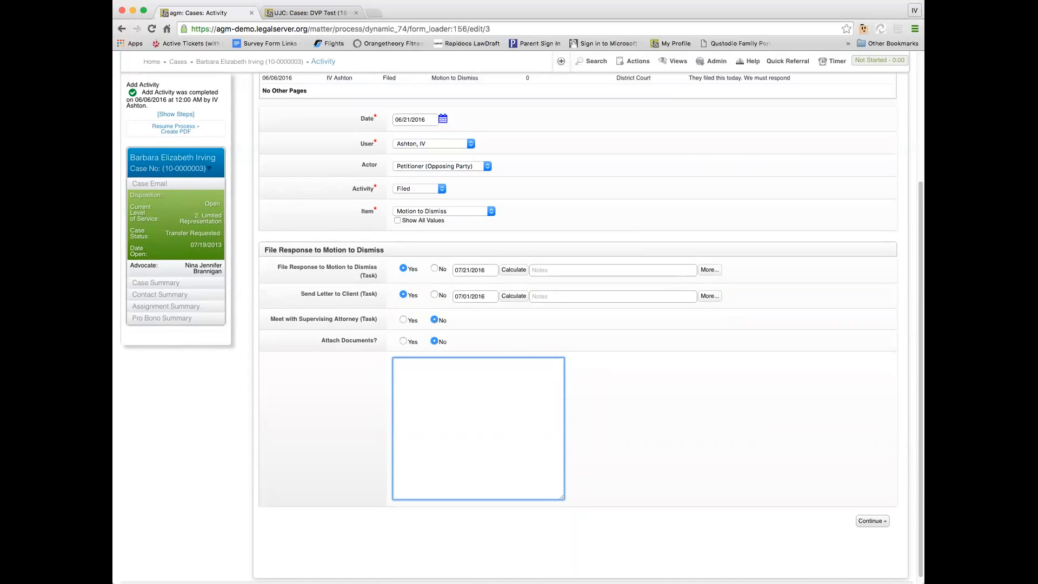
{"action": "type", "text": "These are my notes ."}
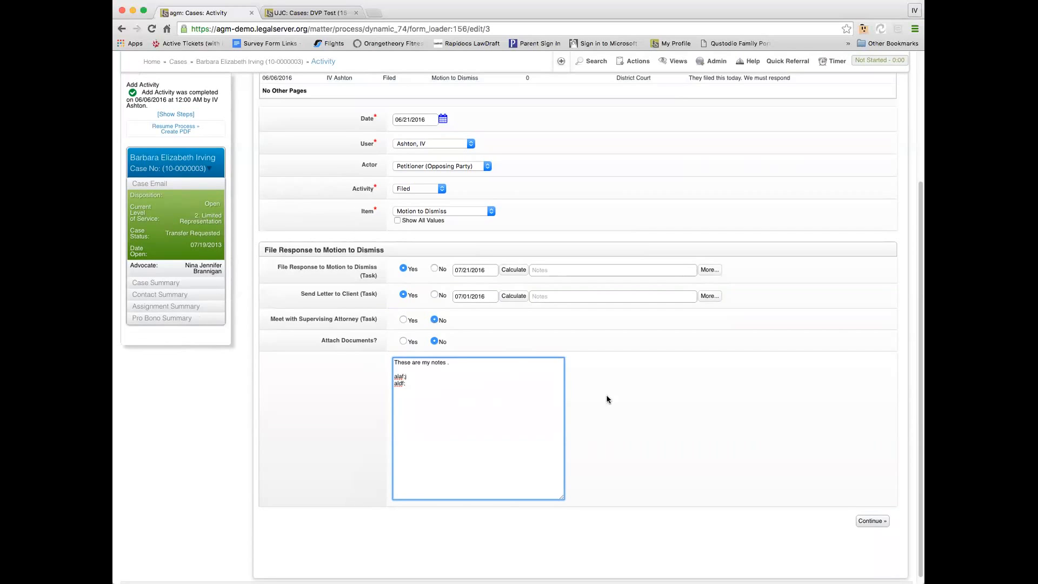
{"action": "left_click", "coordinate": [871, 521]}
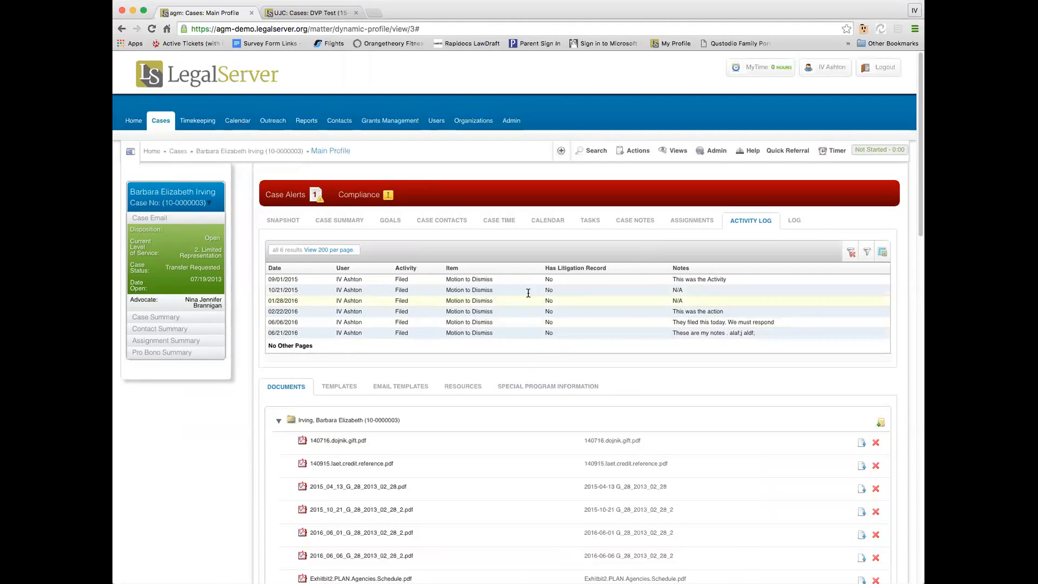
{"action": "mouse_move", "coordinate": [434, 284]}
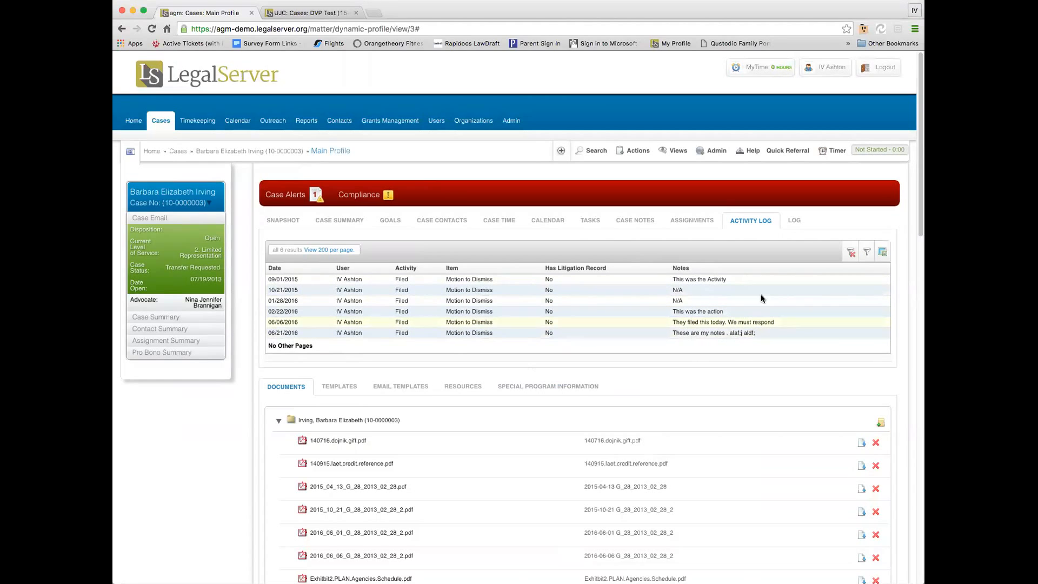
Show the case notes, topped by the 06/21/2016 Motion to Dismiss Filed note
{"action": "left_click", "coordinate": [635, 220]}
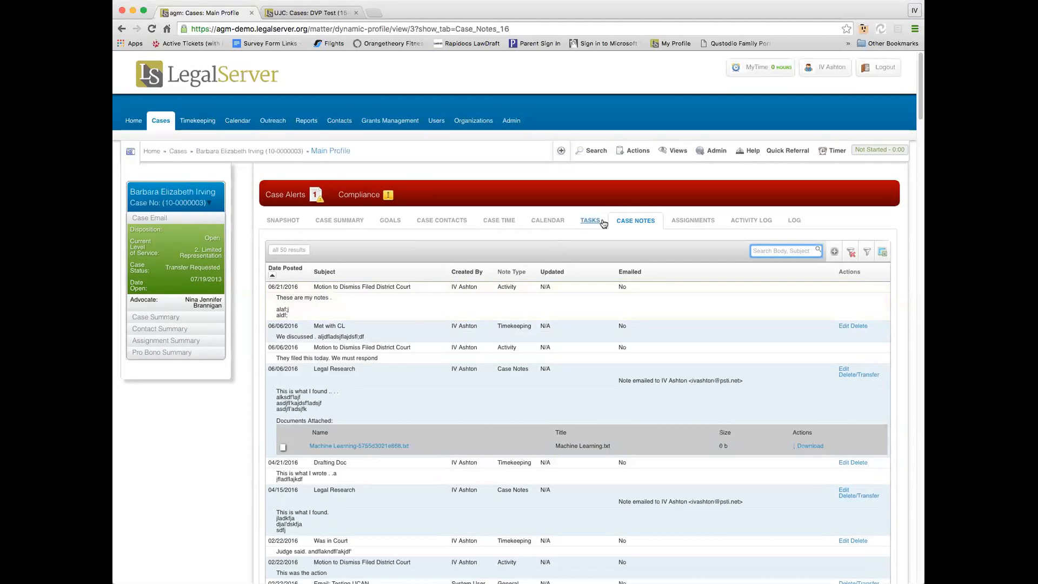
Review the case tasks, including File Response to Motion to Dismiss due 07/21/2016, then go to Admin
{"action": "left_click", "coordinate": [590, 220]}
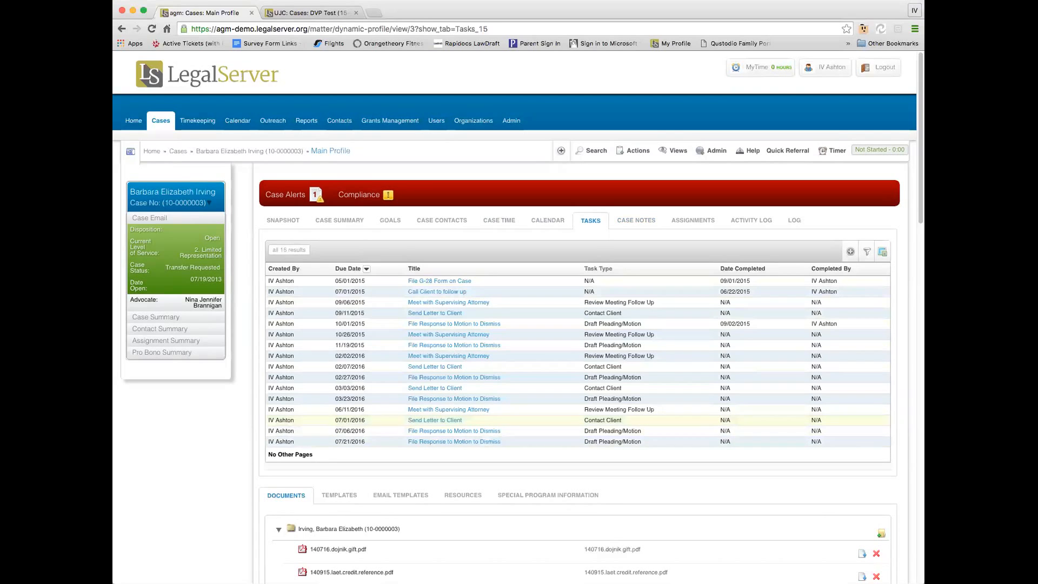
{"action": "mouse_move", "coordinate": [585, 404]}
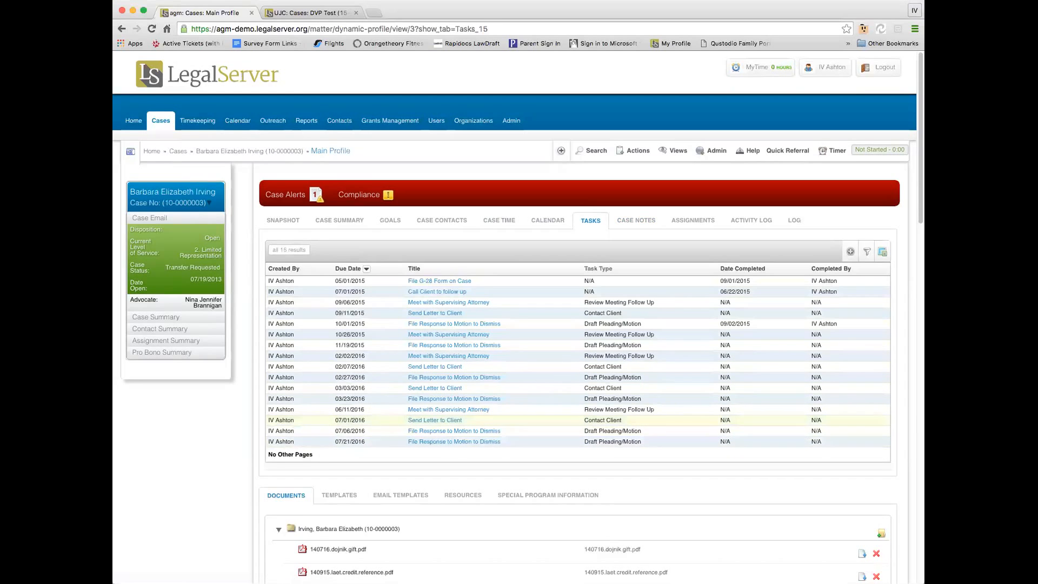
{"action": "left_click", "coordinate": [511, 121]}
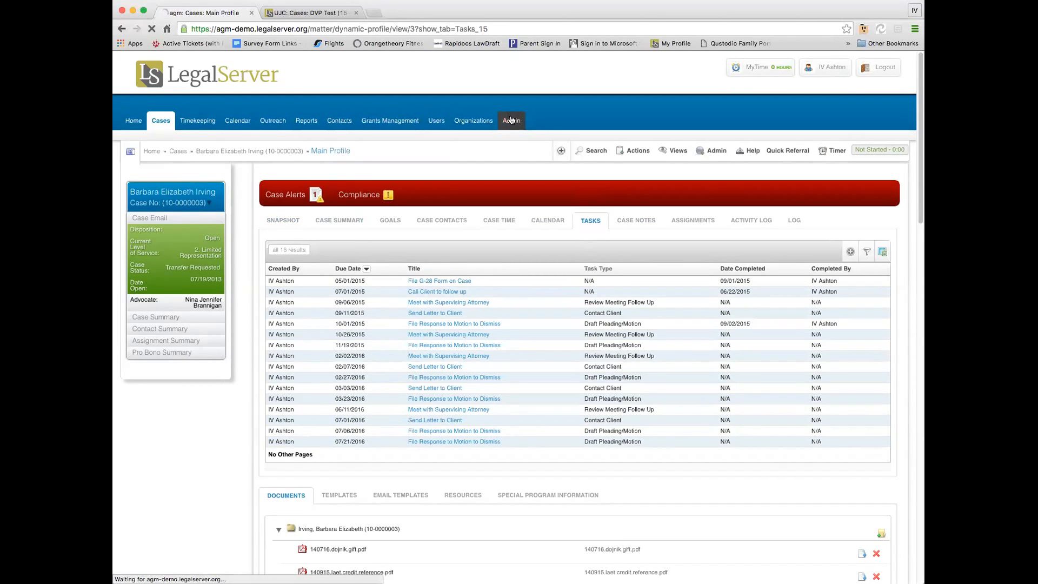
Search admin for 'act', open Activity Presets, and start a blank new preset
{"action": "left_click", "coordinate": [511, 121]}
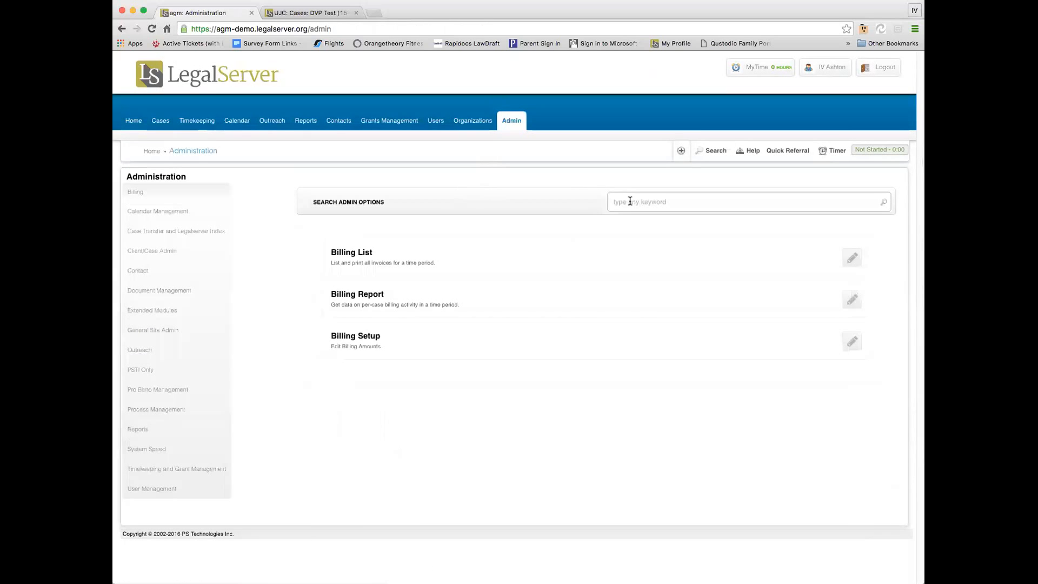
{"action": "type", "text": "act"}
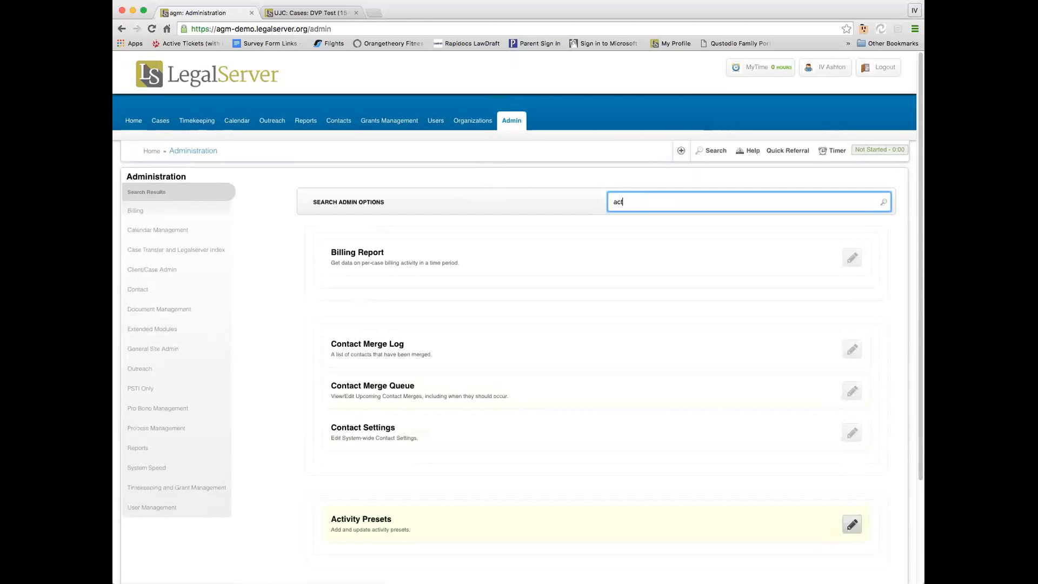
{"action": "left_click", "coordinate": [852, 524]}
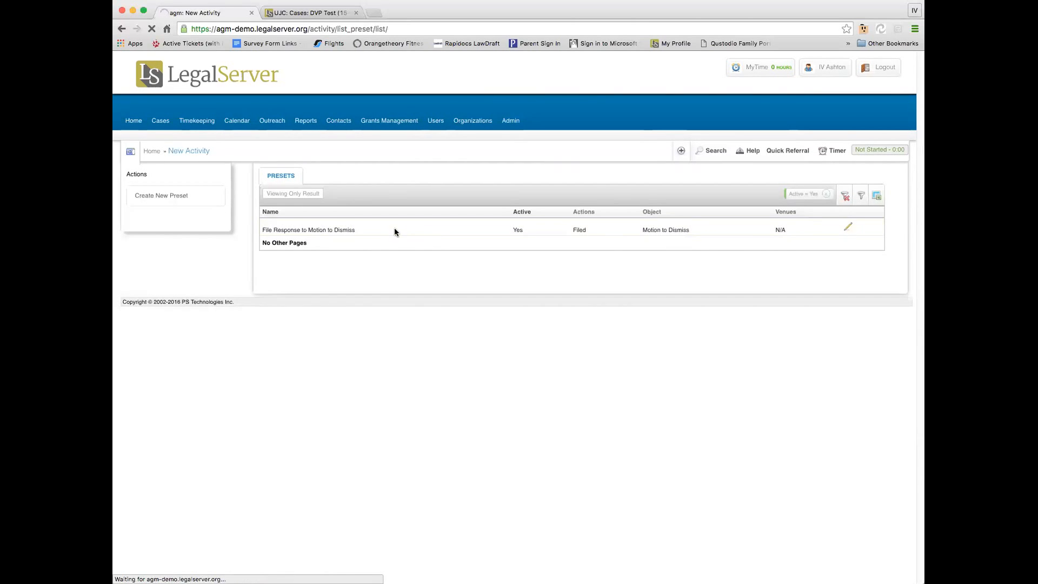
{"action": "left_click", "coordinate": [161, 196]}
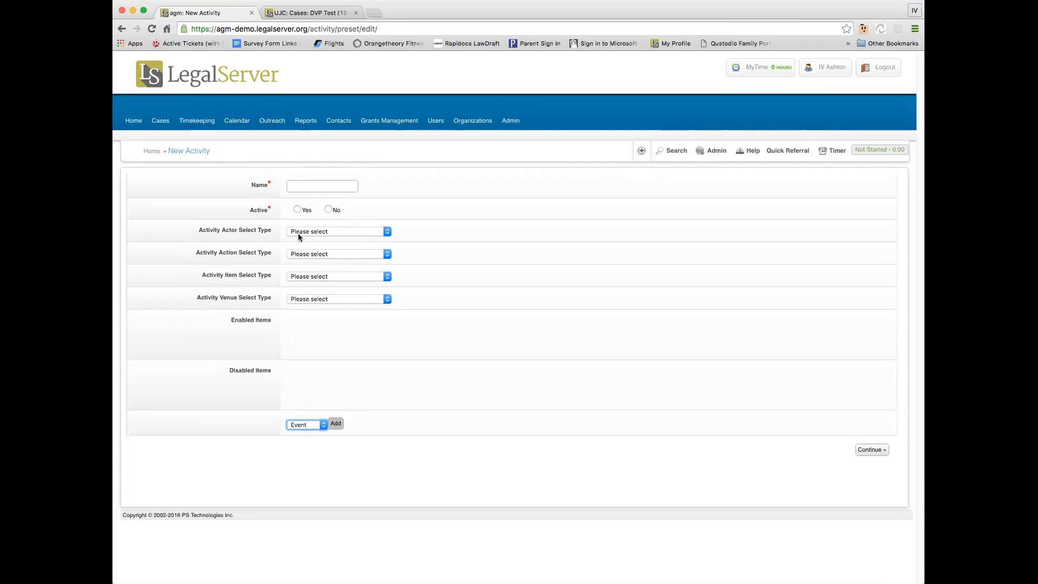
Set Actor select type to Specific Value(s) including N/A; Action and Item excluding N/A
{"action": "left_click", "coordinate": [337, 231]}
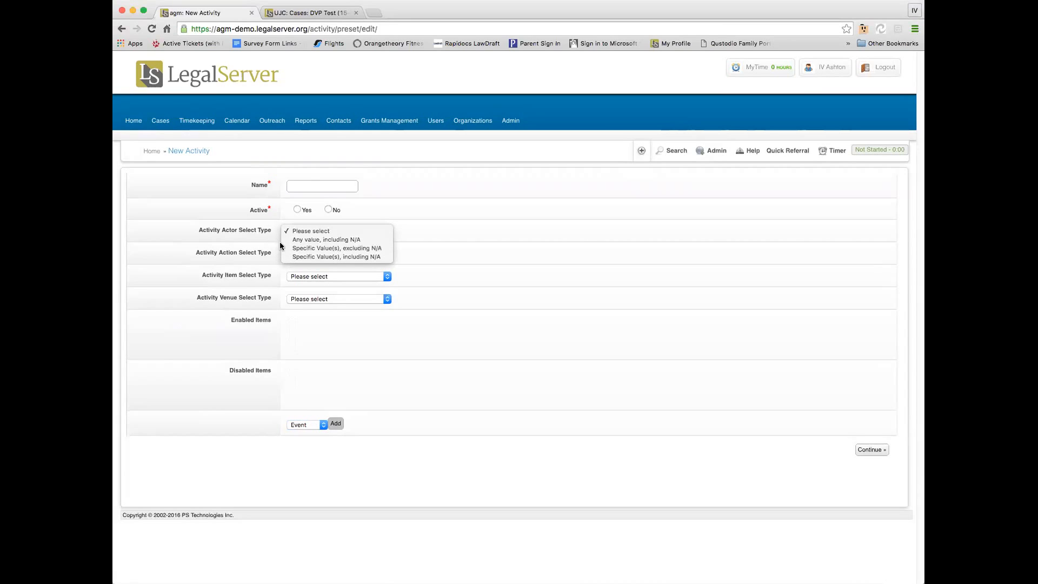
{"action": "mouse_move", "coordinate": [325, 239]}
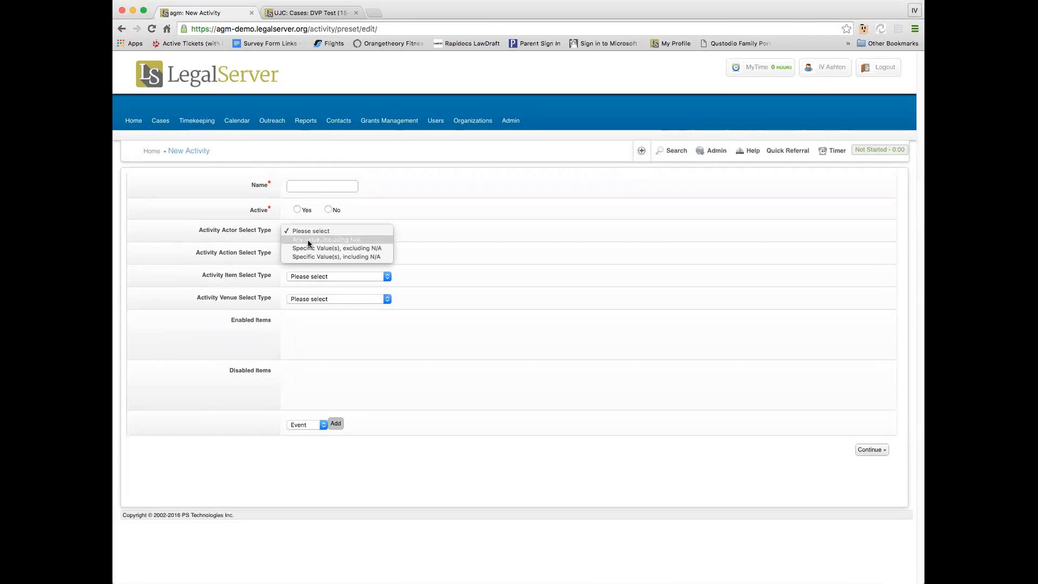
{"action": "mouse_move", "coordinate": [308, 248]}
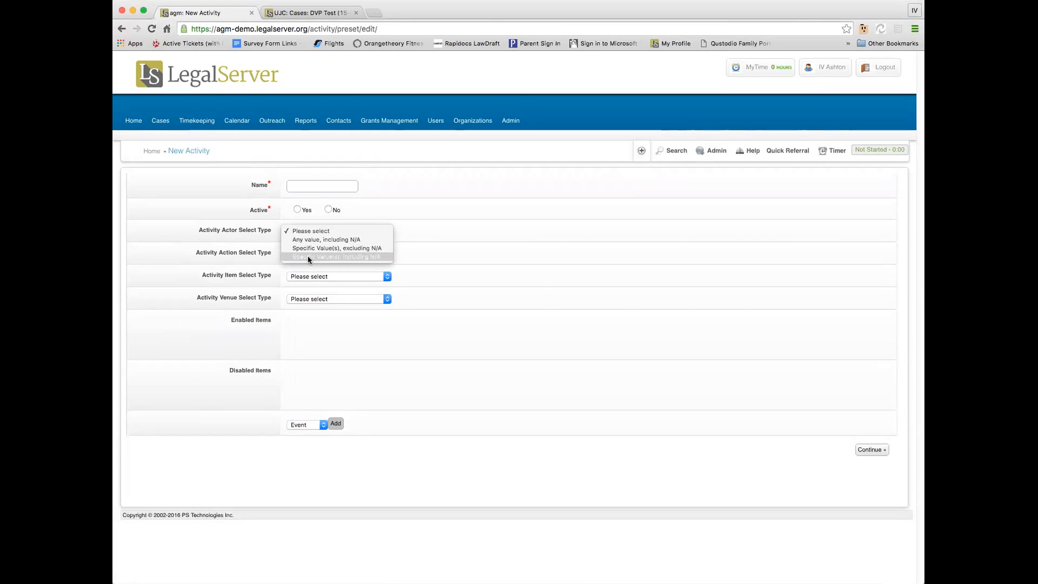
{"action": "left_click", "coordinate": [337, 257]}
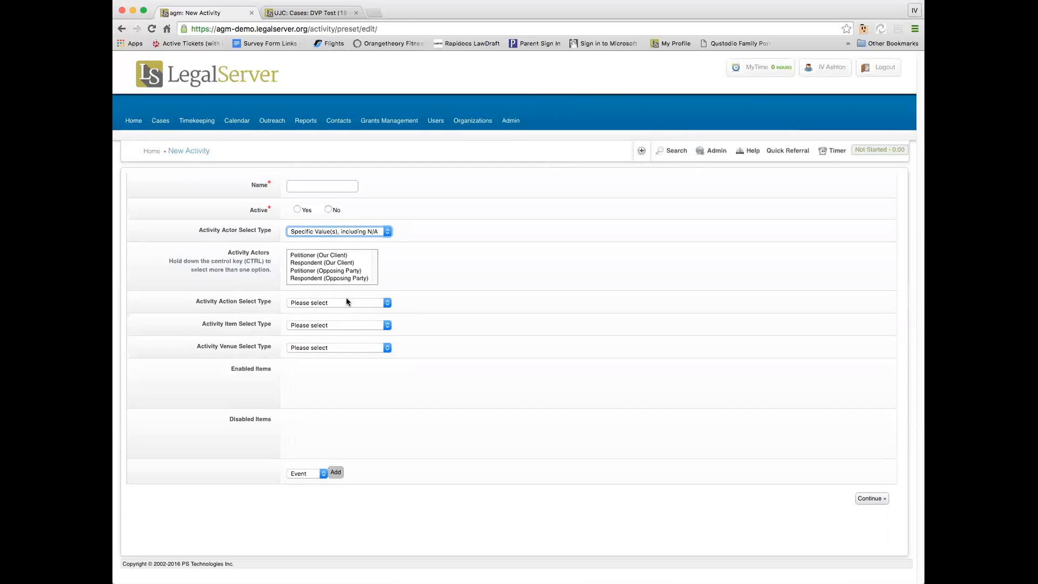
{"action": "left_click", "coordinate": [338, 301]}
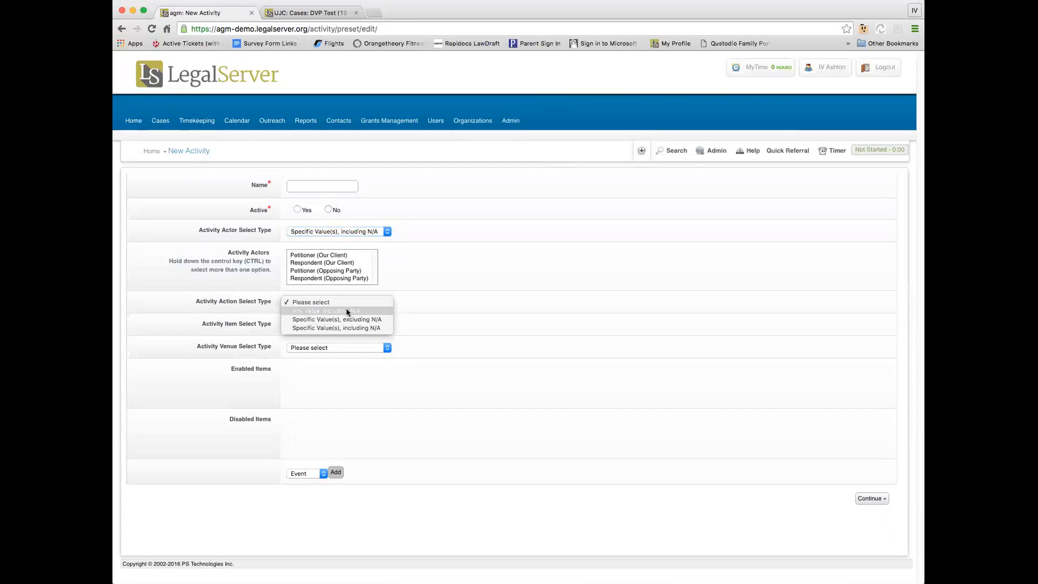
{"action": "left_click", "coordinate": [338, 303]}
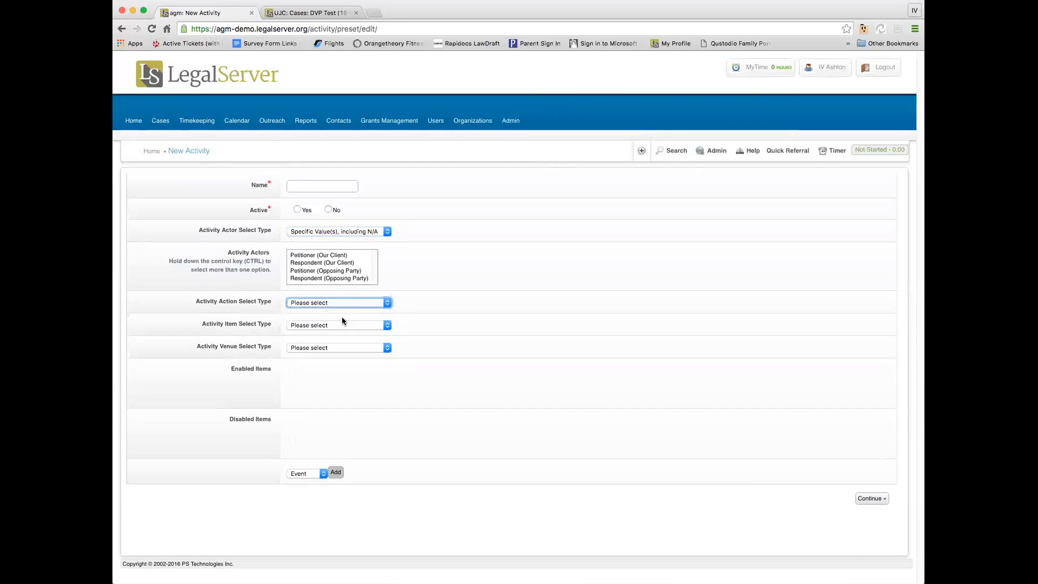
{"action": "left_click", "coordinate": [337, 302]}
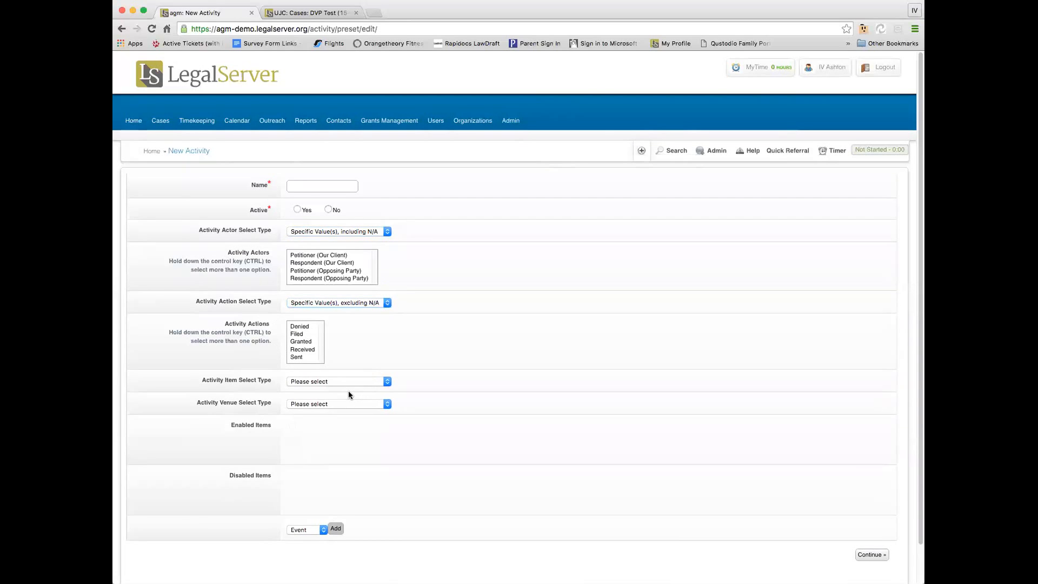
{"action": "left_click", "coordinate": [337, 381]}
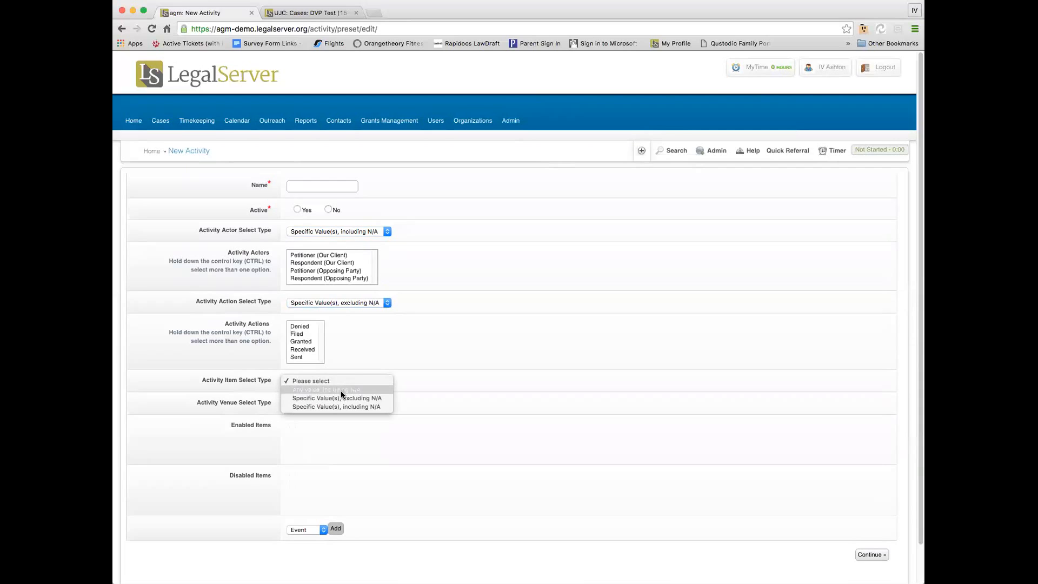
{"action": "left_click", "coordinate": [338, 389]}
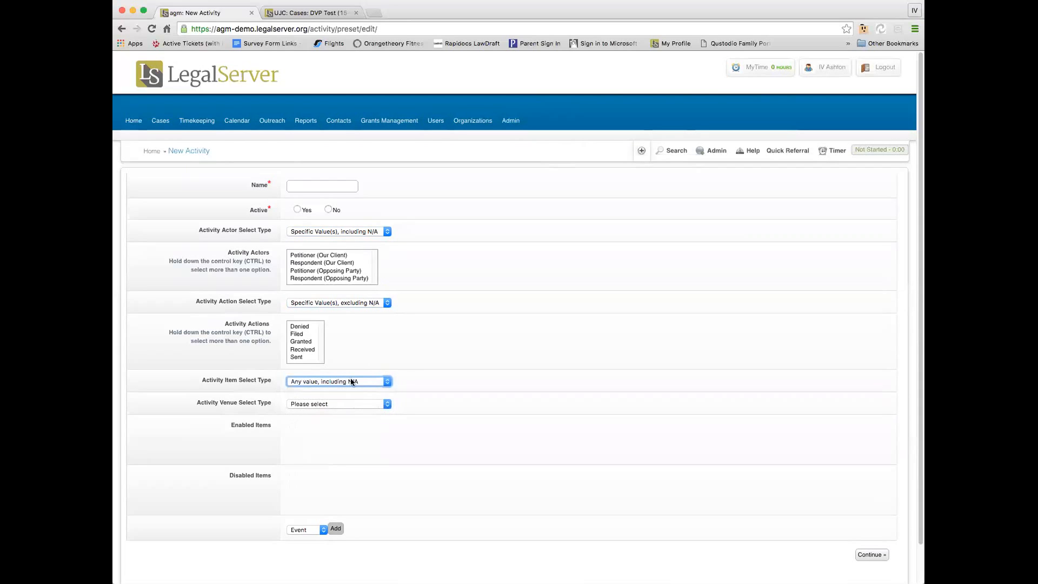
{"action": "left_click", "coordinate": [338, 381]}
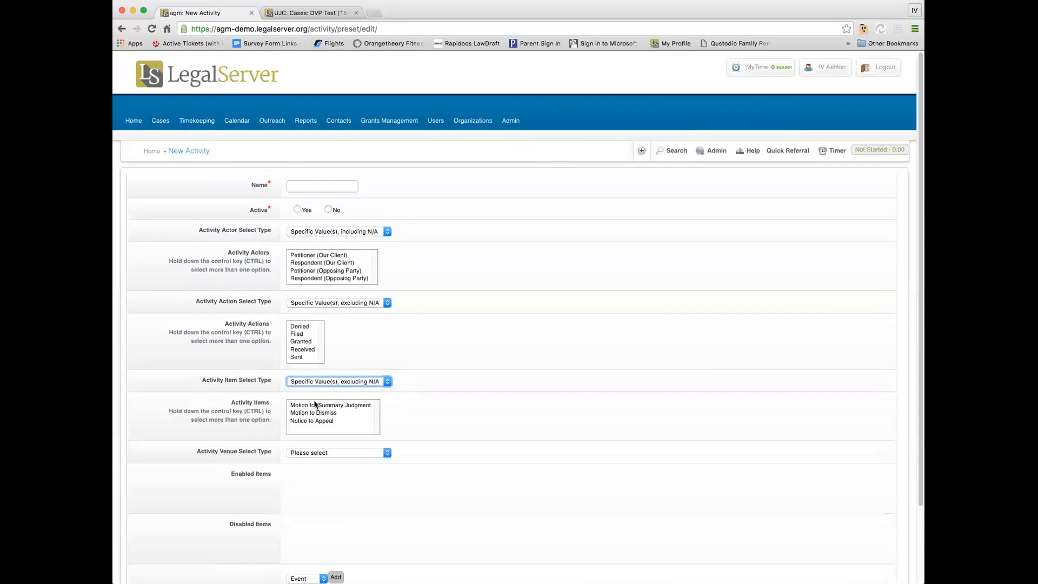